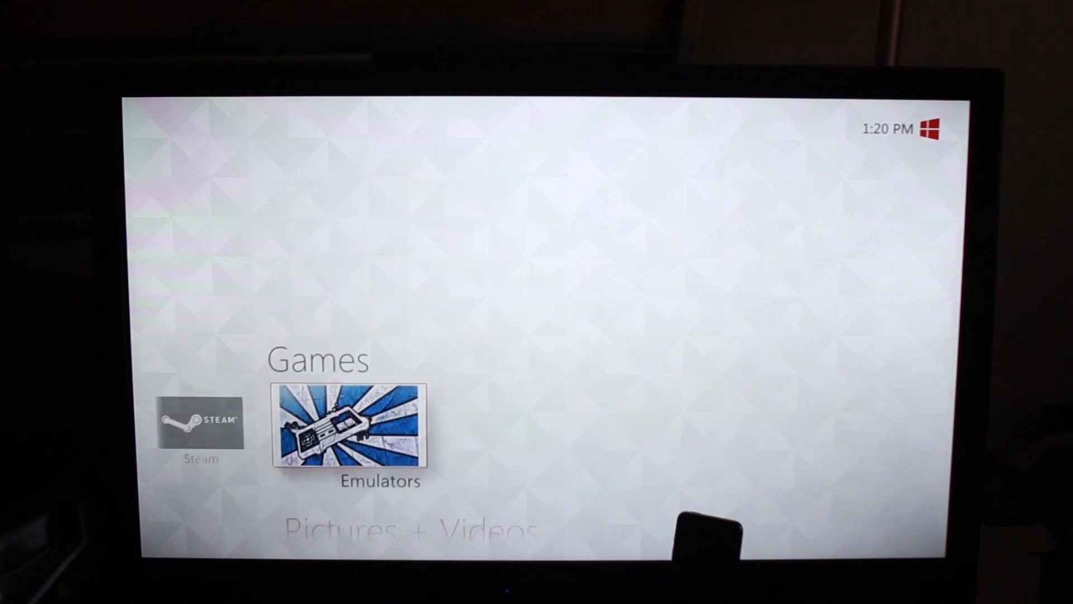
# - Scroll the start menu from the Games row down to the Movies row
pyautogui.scroll(-3)
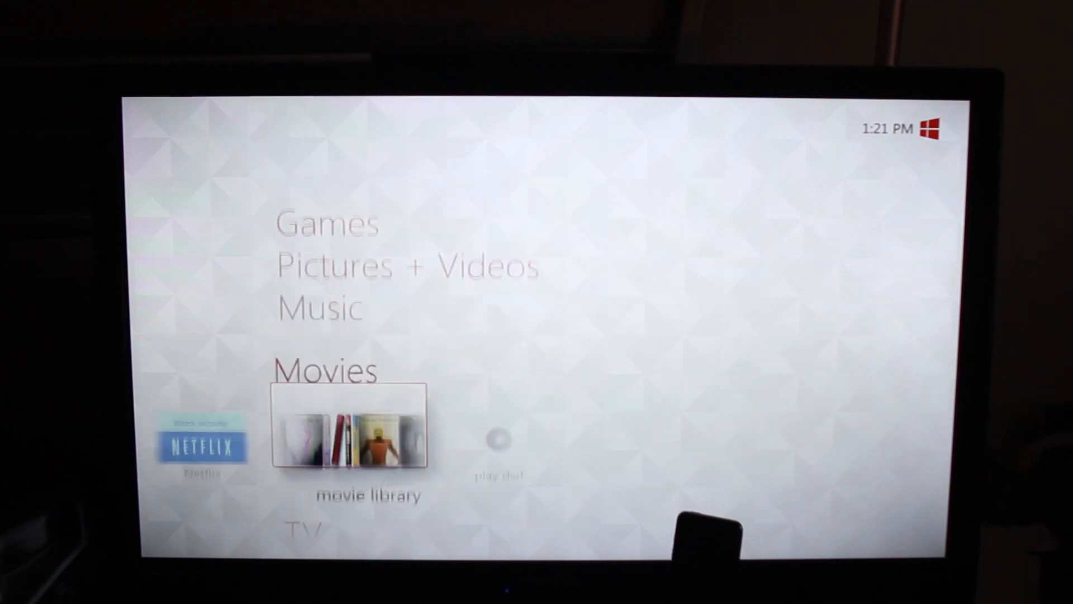
pyautogui.press('Up')
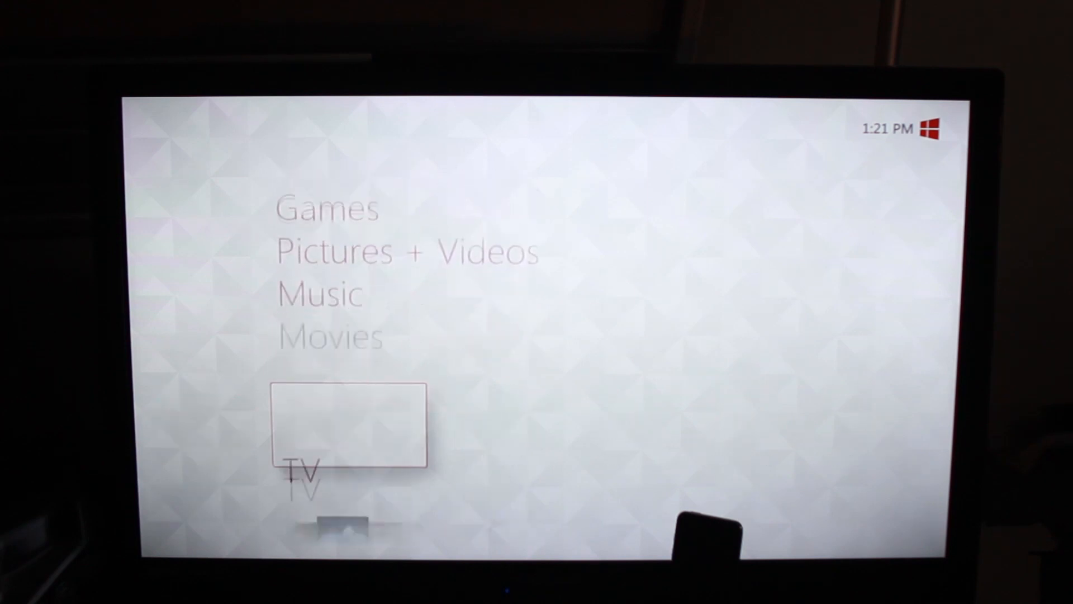
pyautogui.scroll(-3)
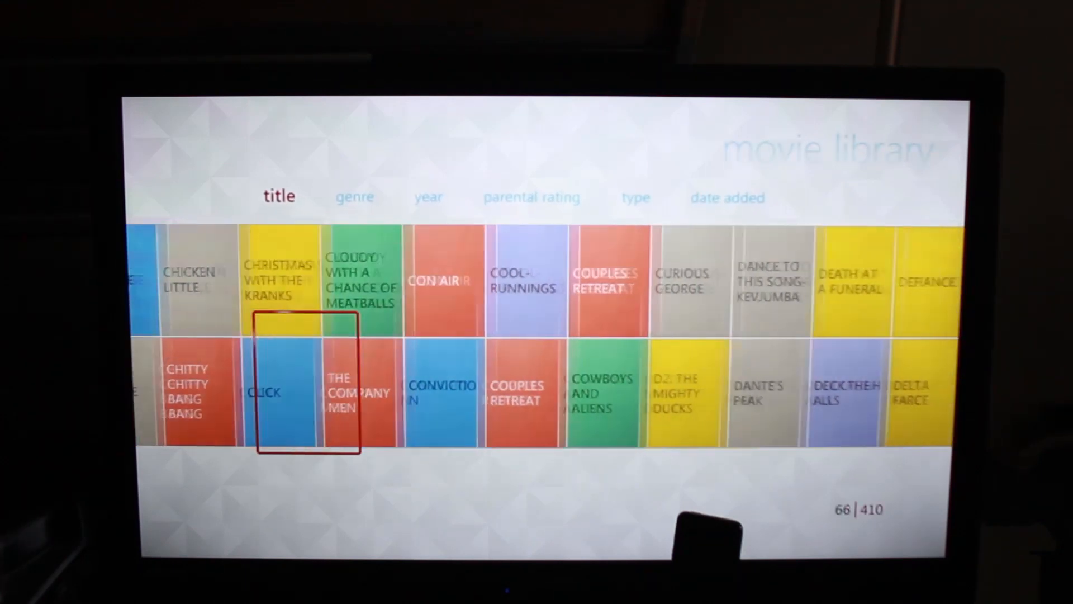
pyautogui.hscroll(3)
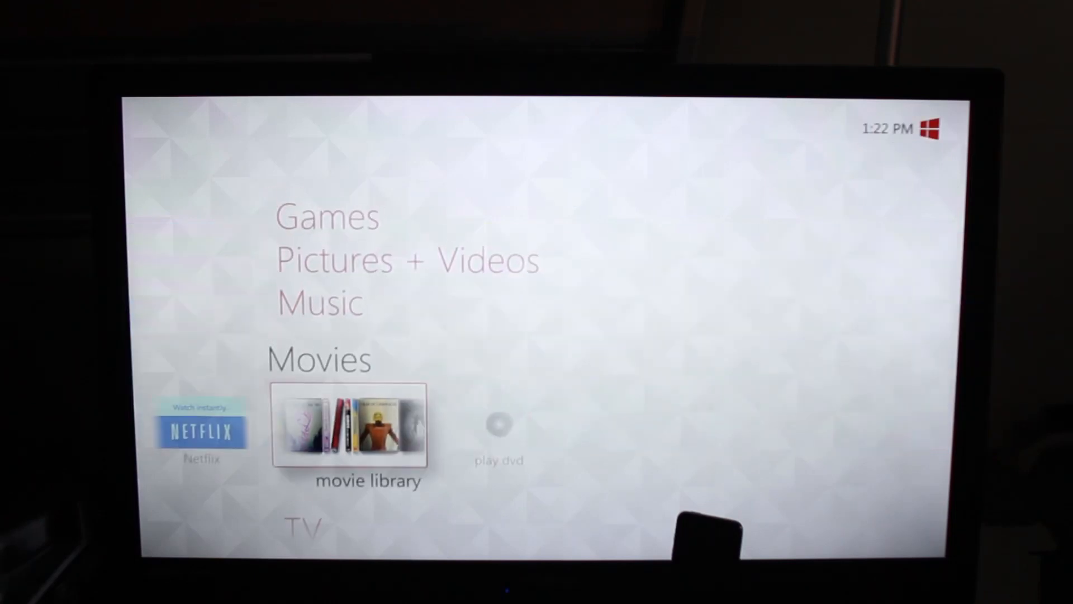
# - Play Cars 2 from the movie library and go back to the start menu while it plays
pyautogui.click(348, 425)
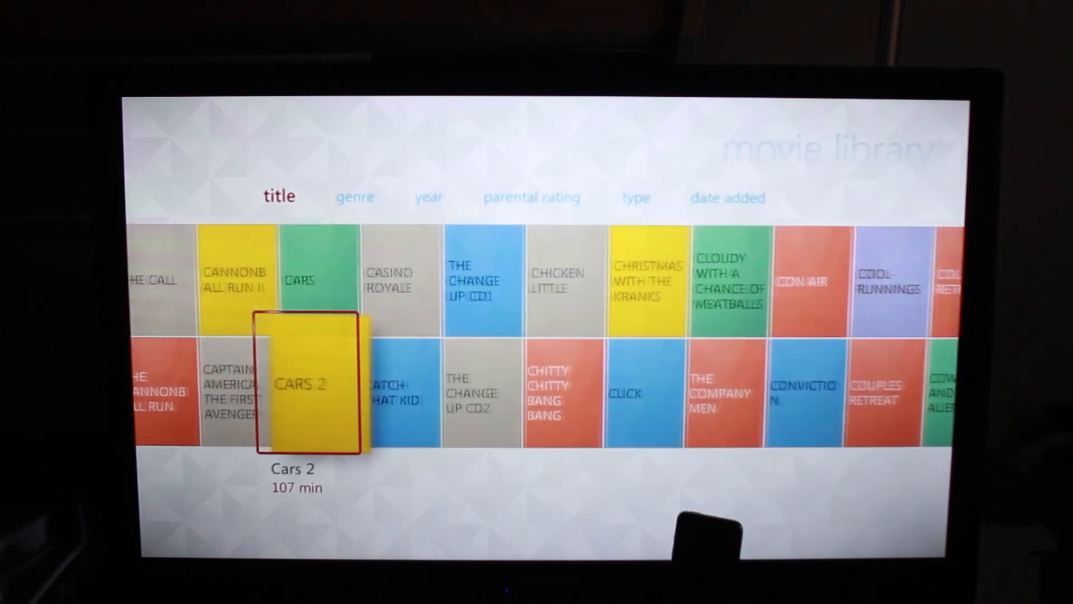
pyautogui.click(303, 383)
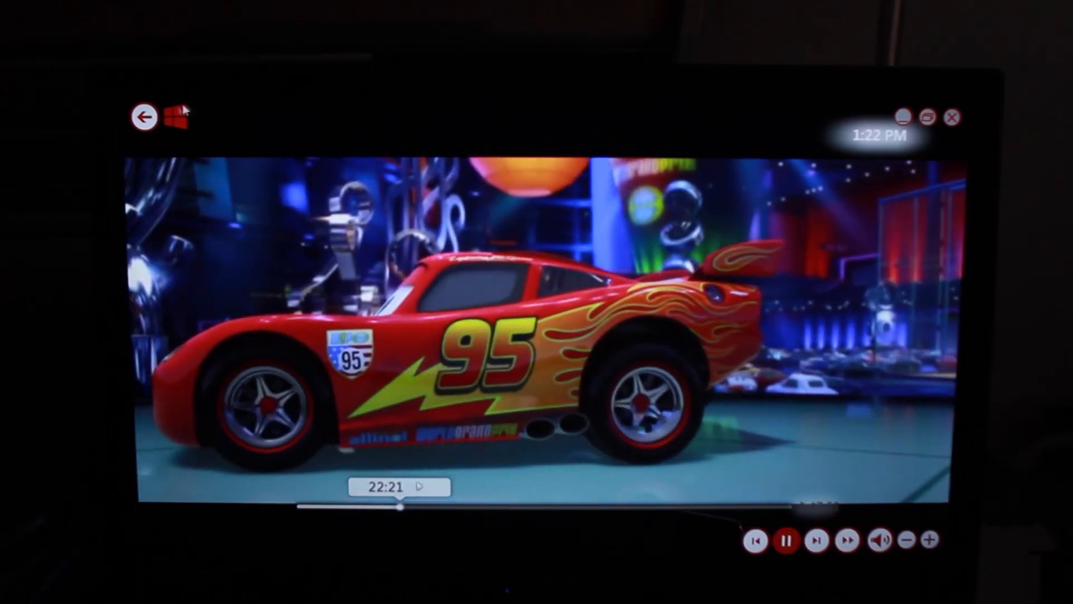
pyautogui.click(144, 117)
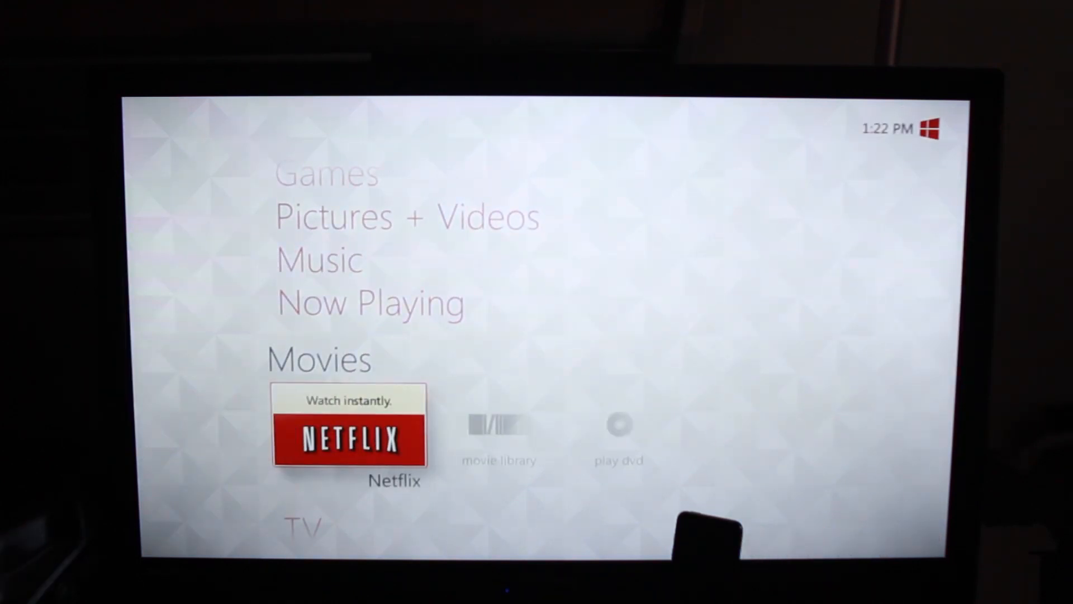
# - Go up to Pictures + Videos and open the shared \\SERVER-PC\Videos folder in the video library
pyautogui.hscroll(3)
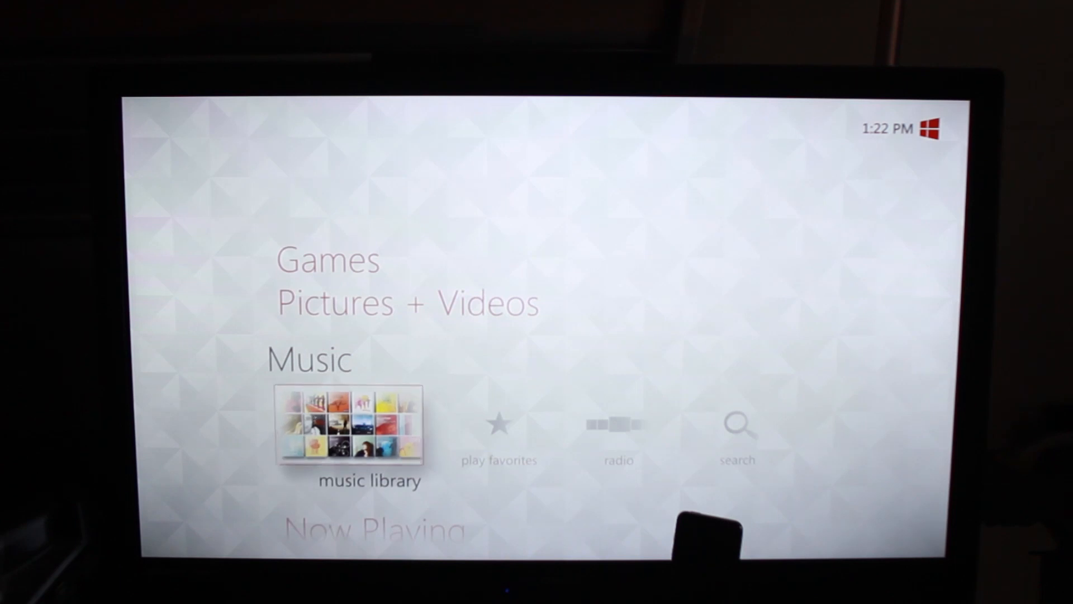
pyautogui.click(347, 424)
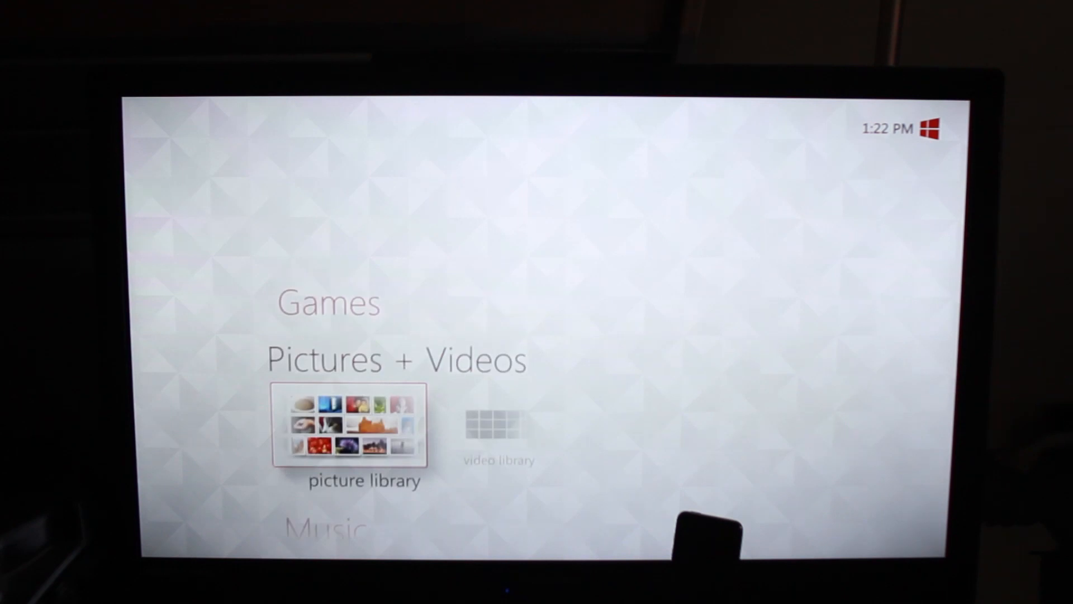
pyautogui.click(349, 424)
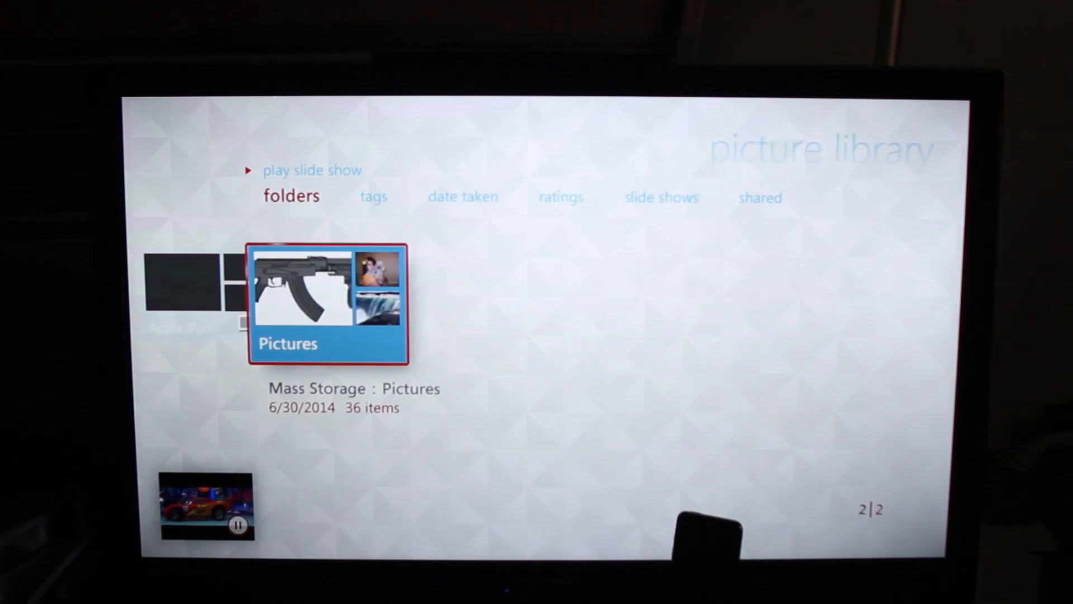
pyautogui.click(329, 304)
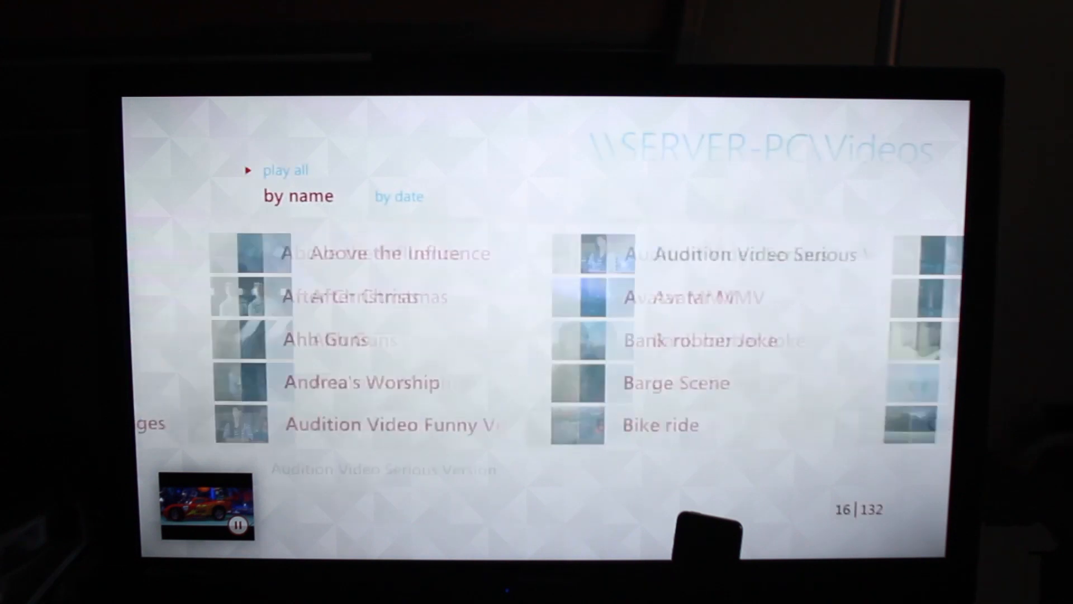
# - Resume the Wedding video from where it stopped and pause it
pyautogui.scroll(-3)
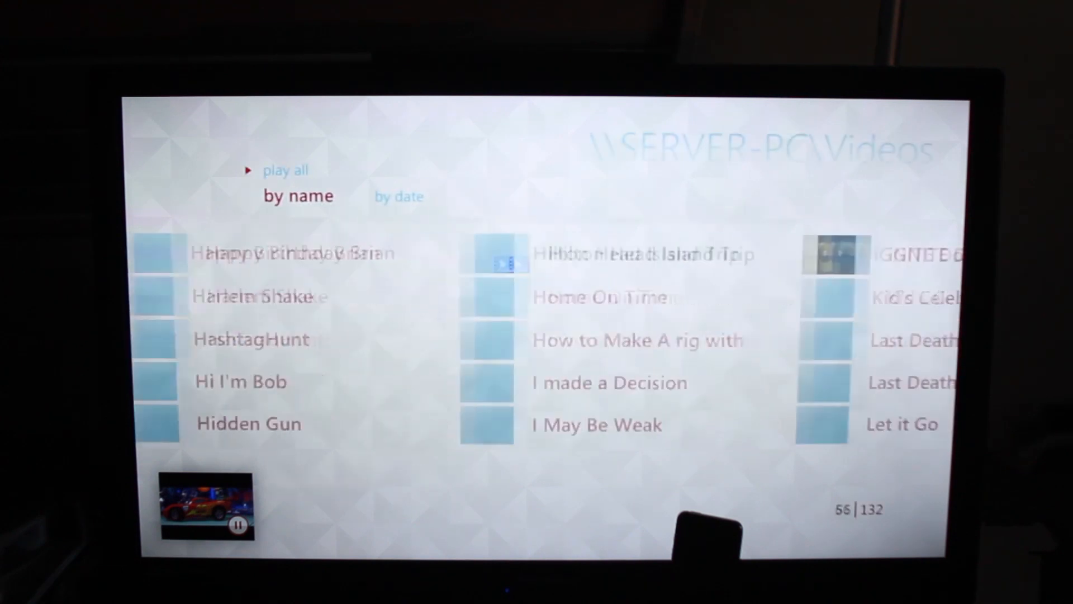
pyautogui.scroll(-3)
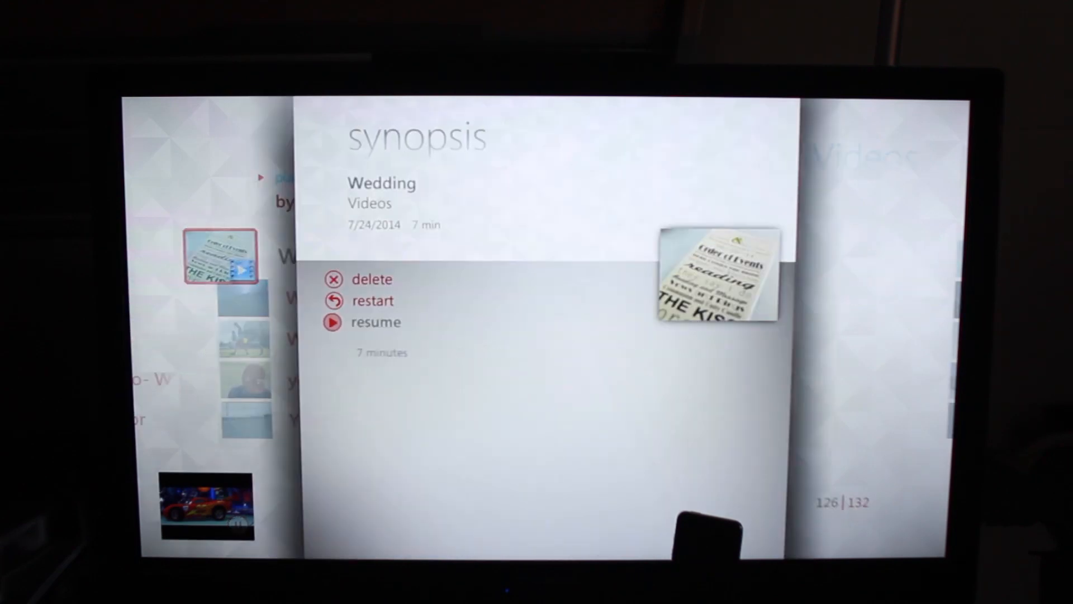
pyautogui.click(375, 322)
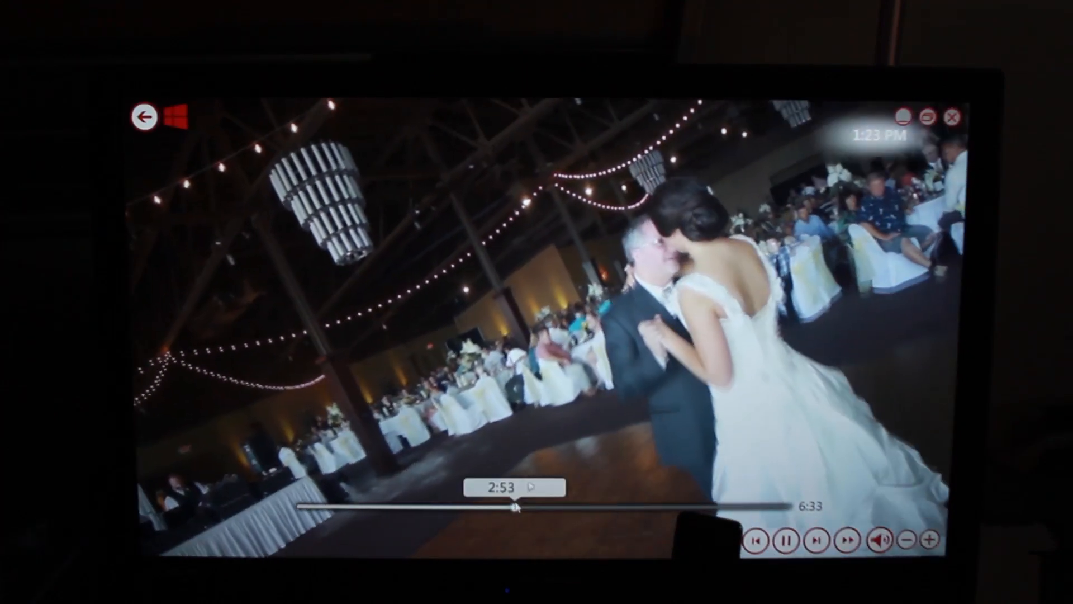
pyautogui.click(785, 541)
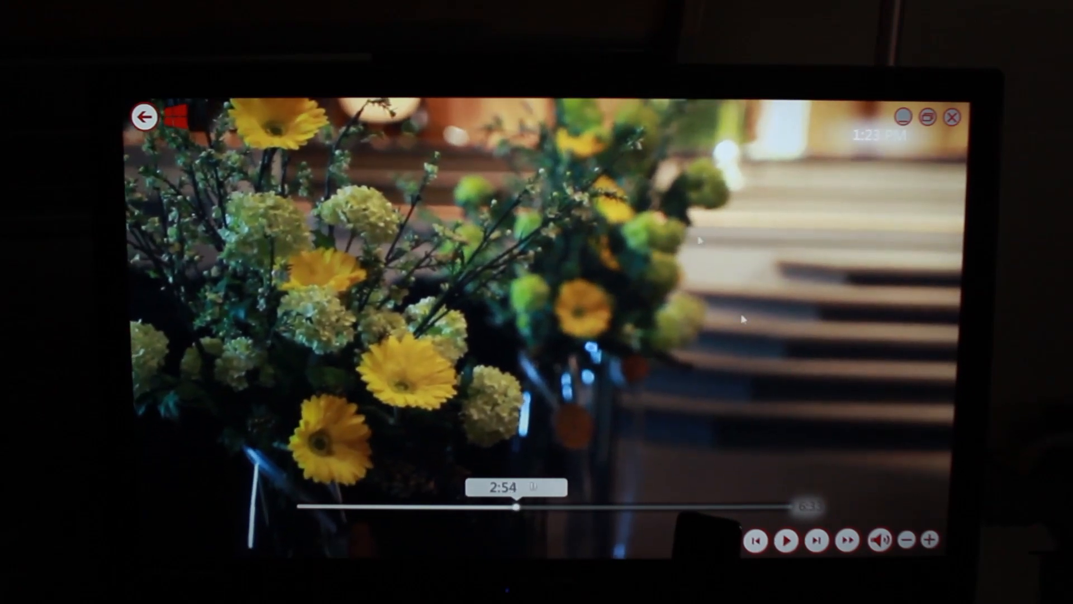
# - Back out of the Wedding video to the video list and the start menu
pyautogui.click(144, 116)
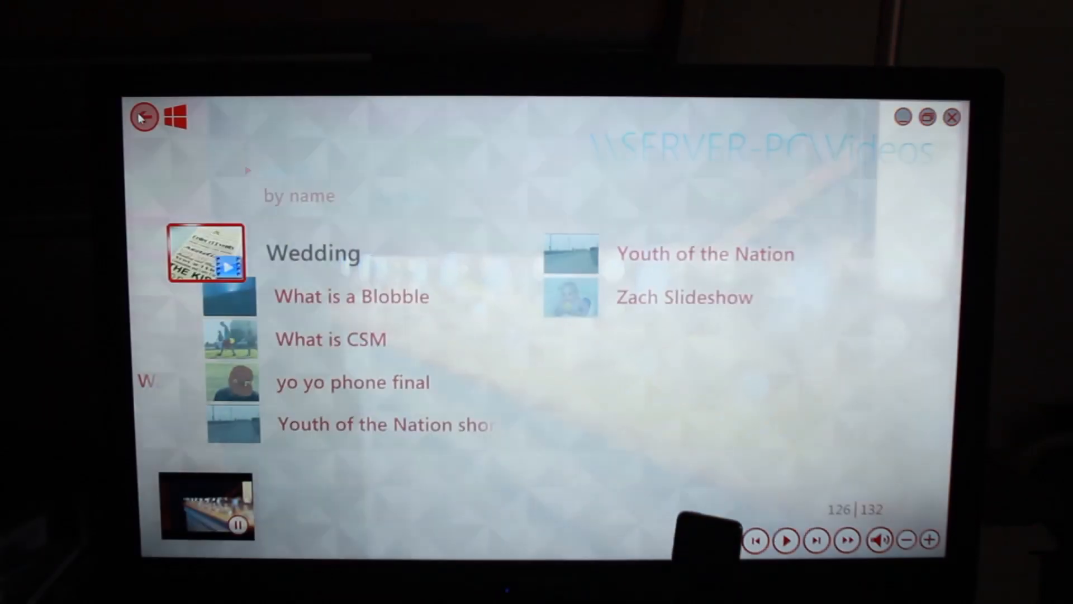
pyautogui.click(144, 116)
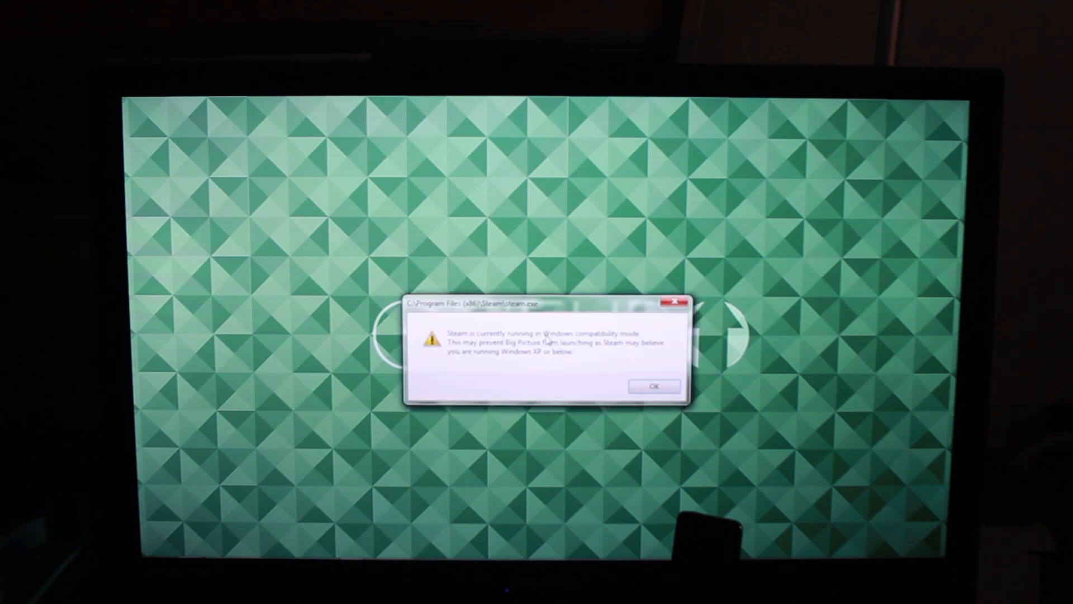
# - Dismiss the compatibility-mode warning and return to the Steam Big Picture main menu
pyautogui.click(652, 385)
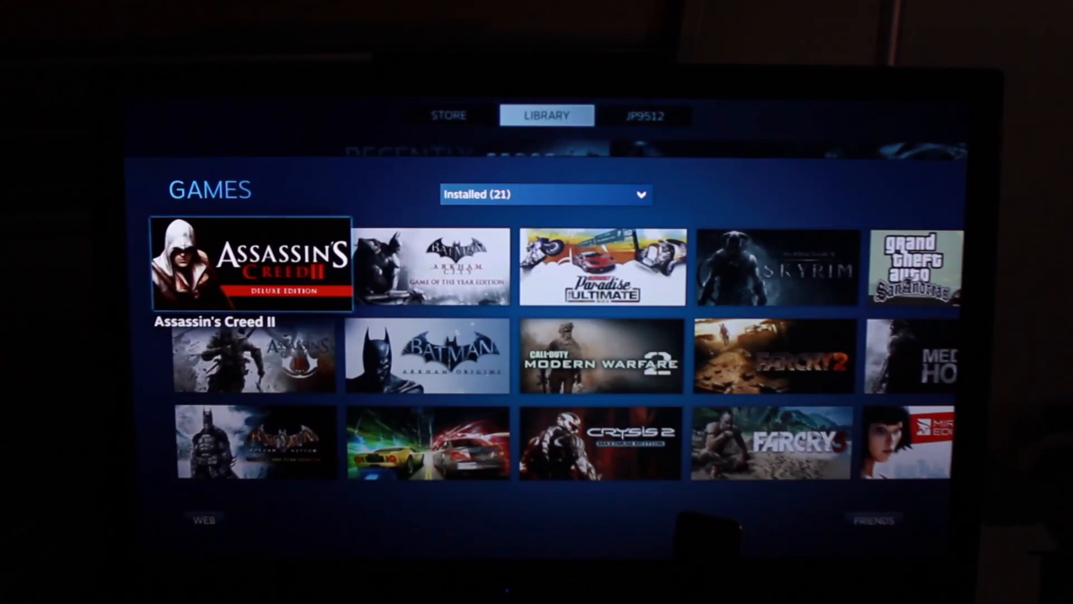
pyautogui.hscroll(3)
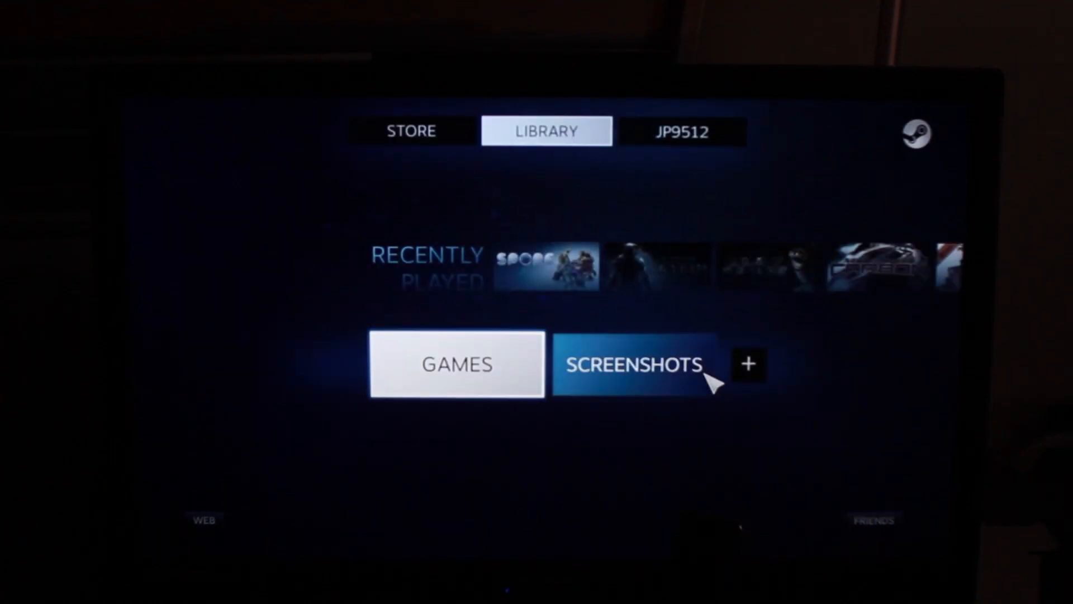
pyautogui.click(748, 364)
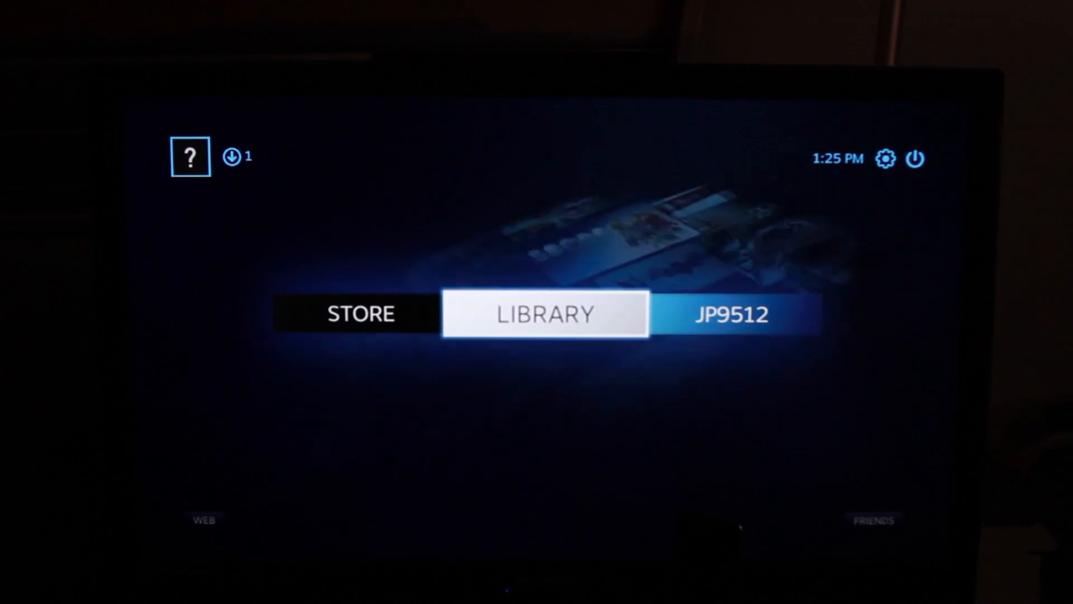
# - Browse the Library's Installed games grid to reach the Far Cry 2 tile
pyautogui.click(544, 314)
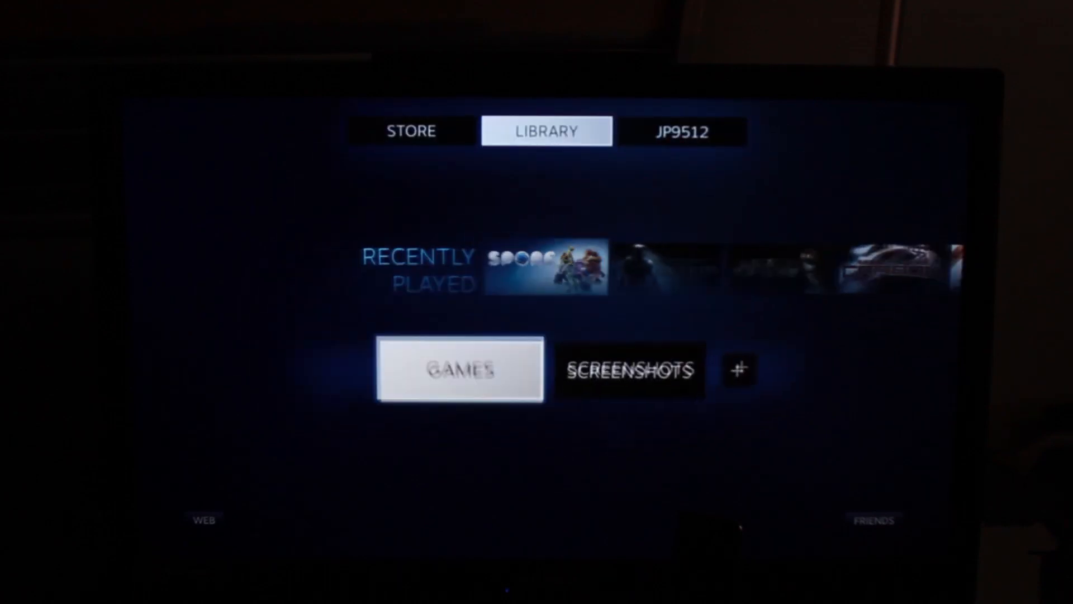
pyautogui.click(459, 370)
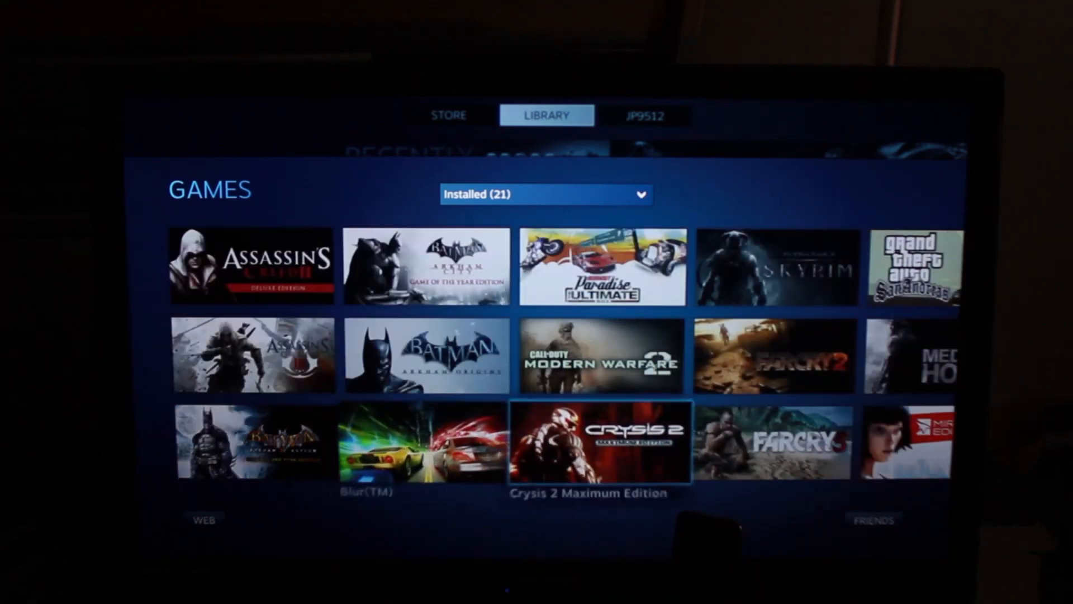
pyautogui.hscroll(3)
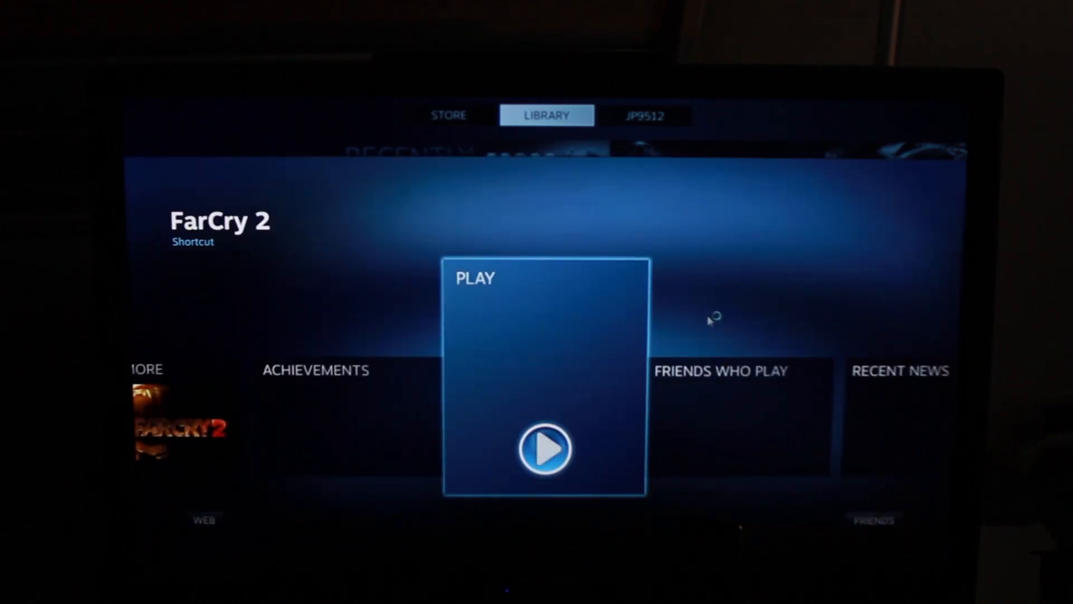
# - Launch Far Cry 2 from its game page with Play
pyautogui.click(544, 449)
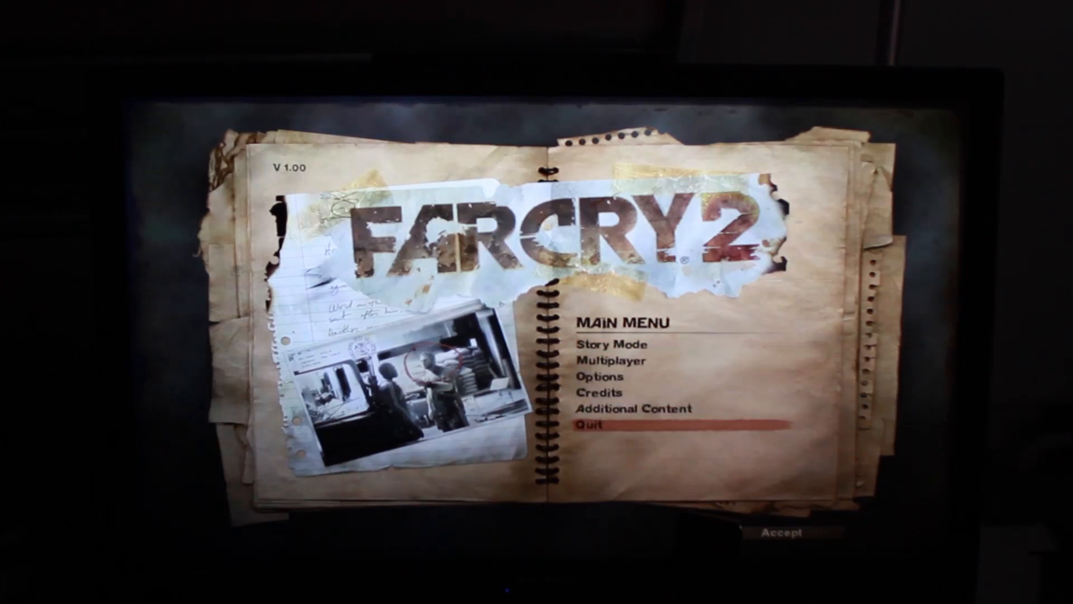
# - Quit Far Cry 2 from its main menu so the next title can start
pyautogui.click(596, 425)
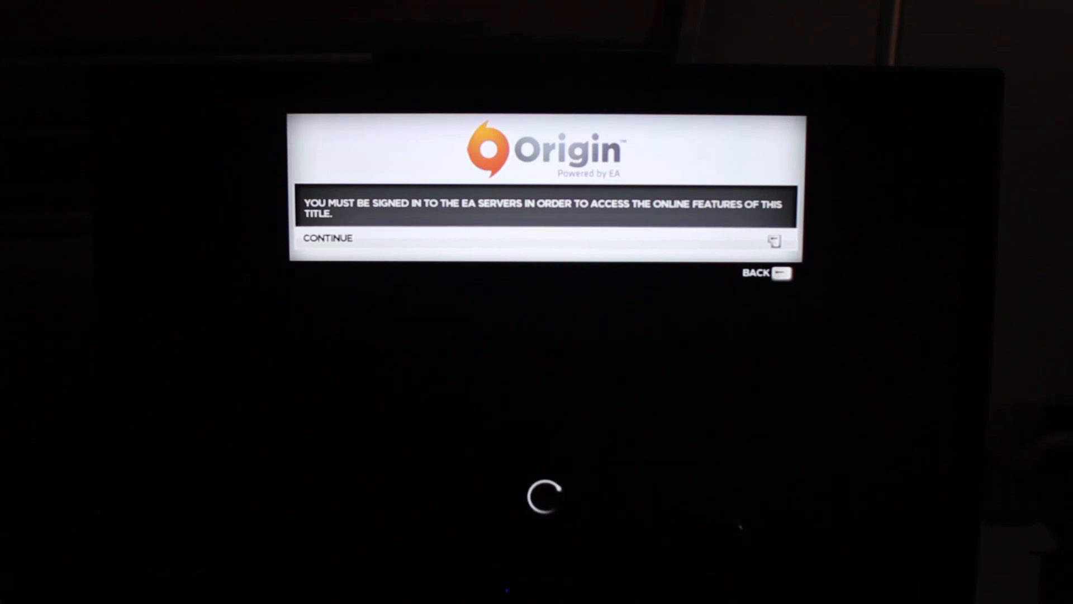
# - Continue past the Origin sign-in notice and start free driving on The Beltway
pyautogui.click(326, 238)
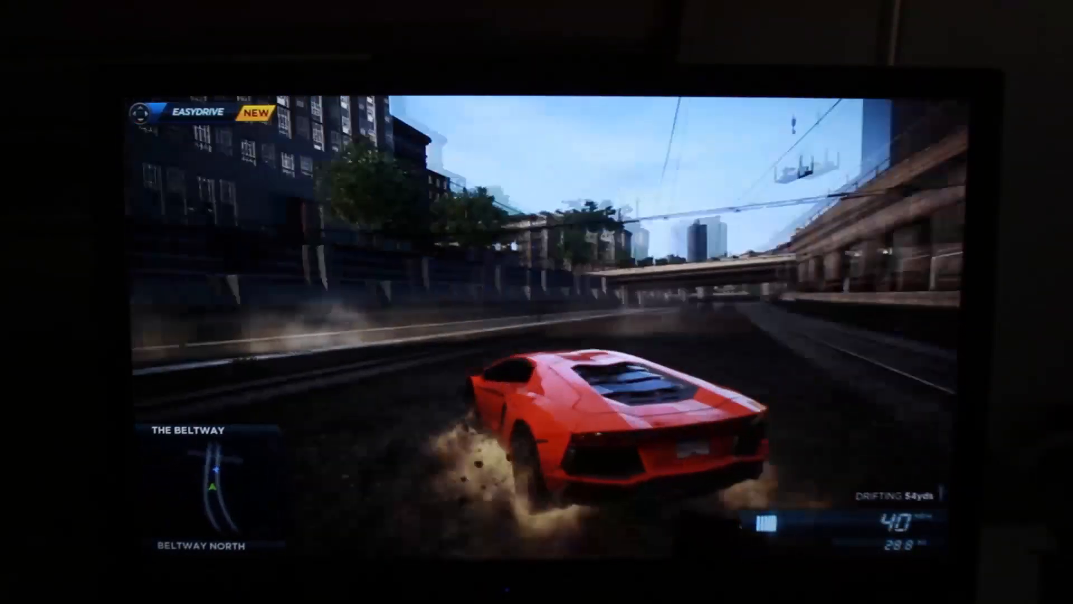
# - Leave the racing game and exit Steam Big Picture back to the desktop and Media Center
pyautogui.press('Escape')
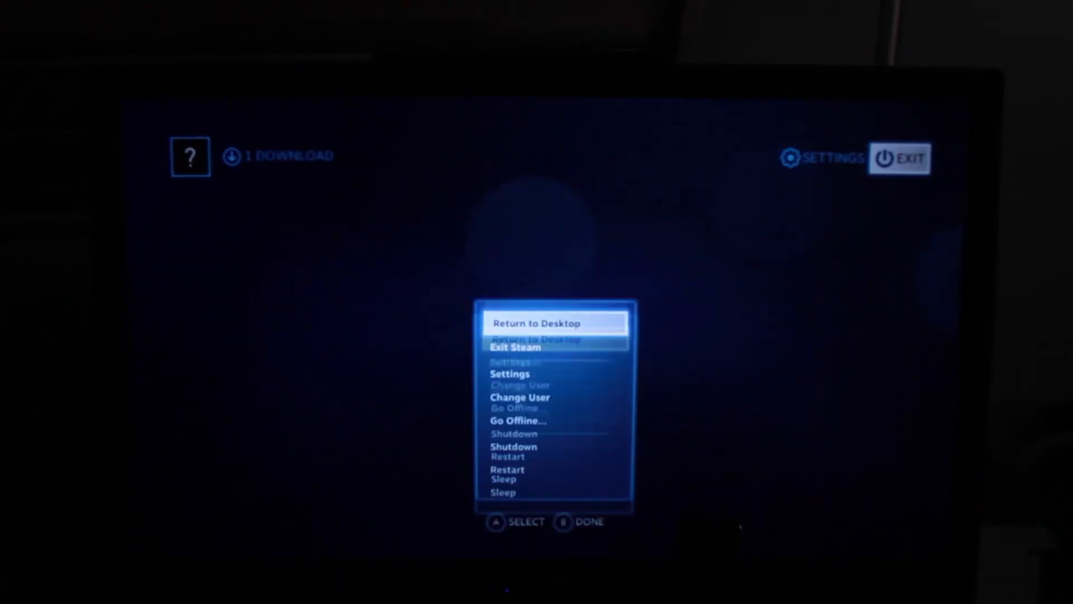
pyautogui.click(555, 322)
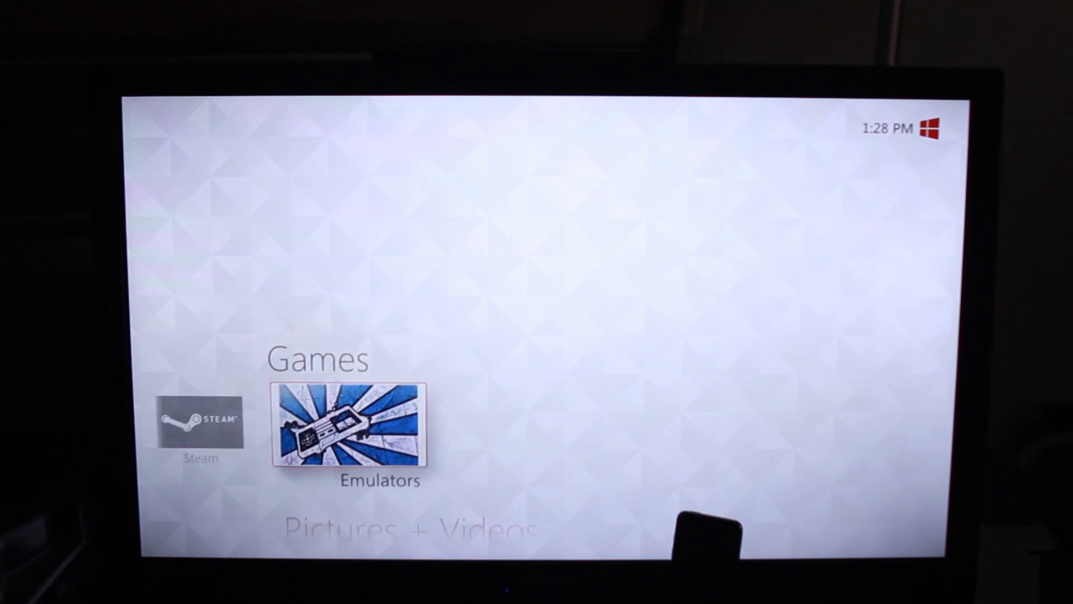
# - Scroll to the Emulators tile in the Games strip to launch XBMC
pyautogui.scroll(-3)
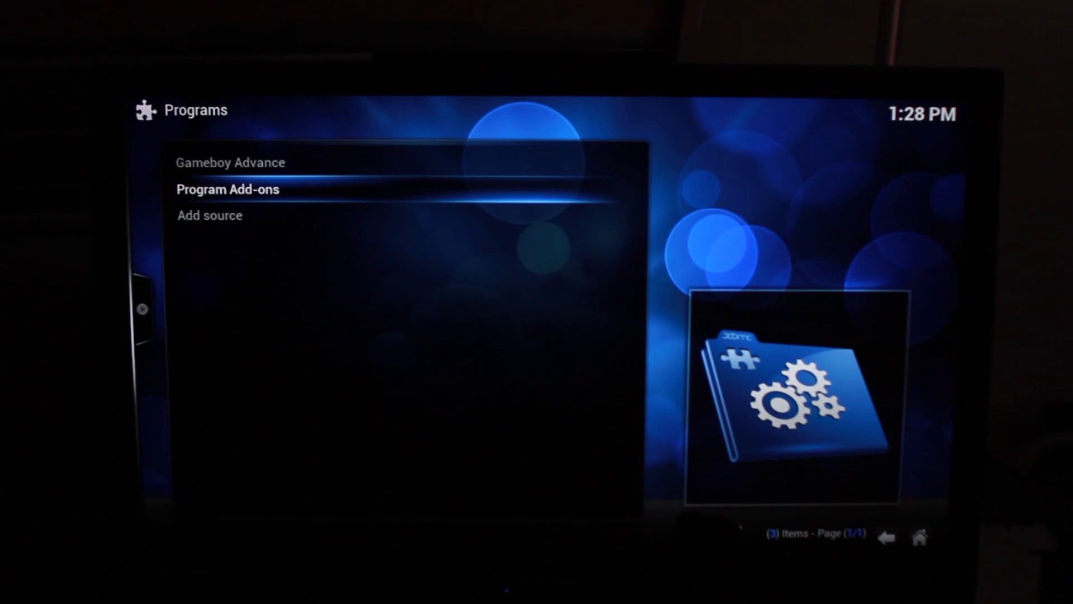
# - Choose Gameboy Advance in Advanced Launcher and scroll down through its game titles
pyautogui.click(227, 190)
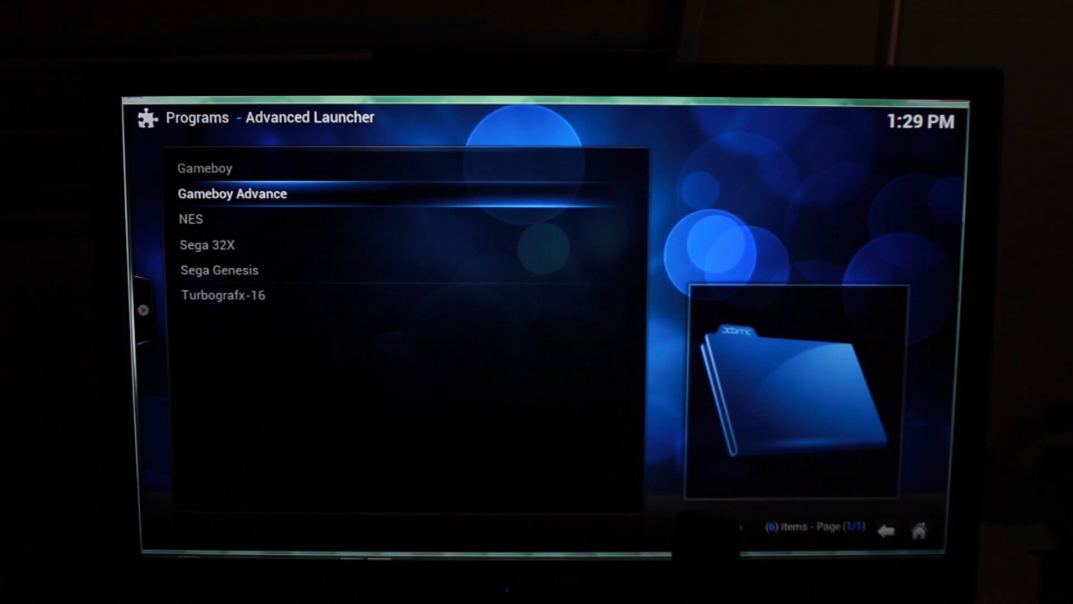
pyautogui.click(231, 193)
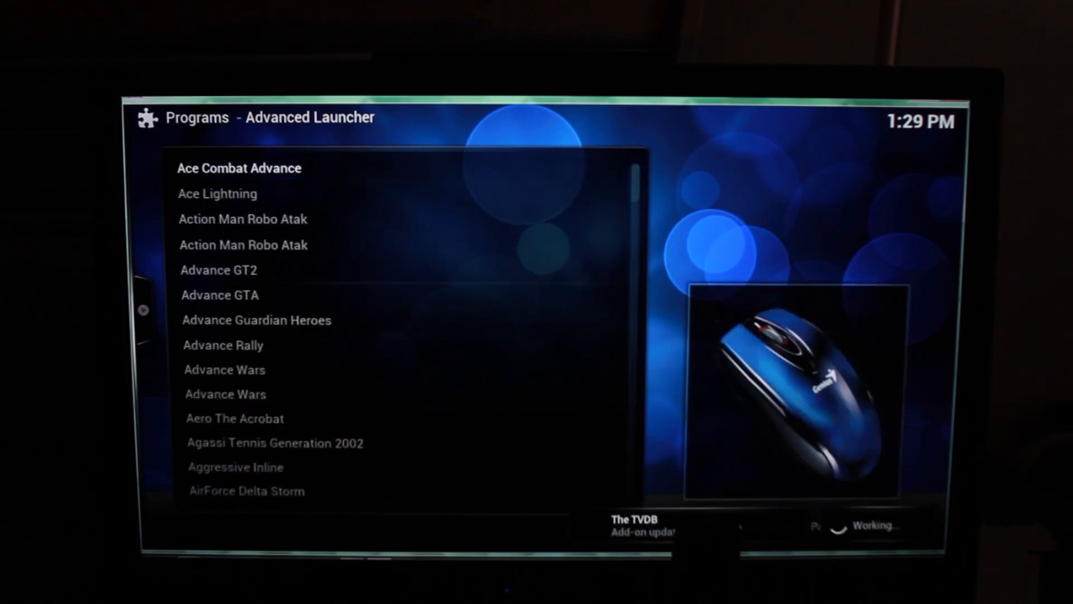
pyautogui.scroll(-3)
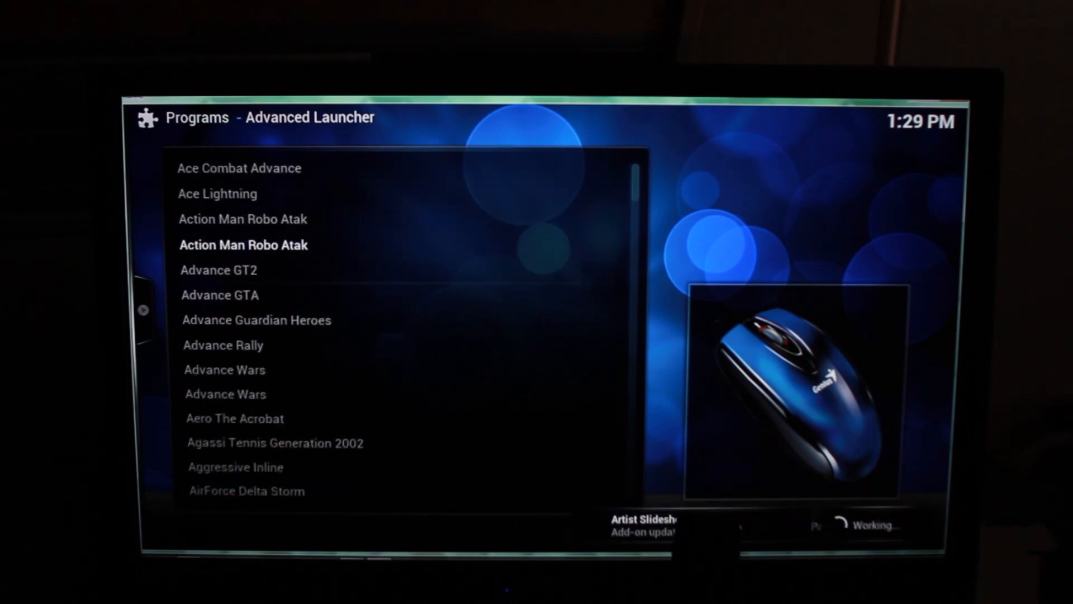
pyautogui.scroll(-3)
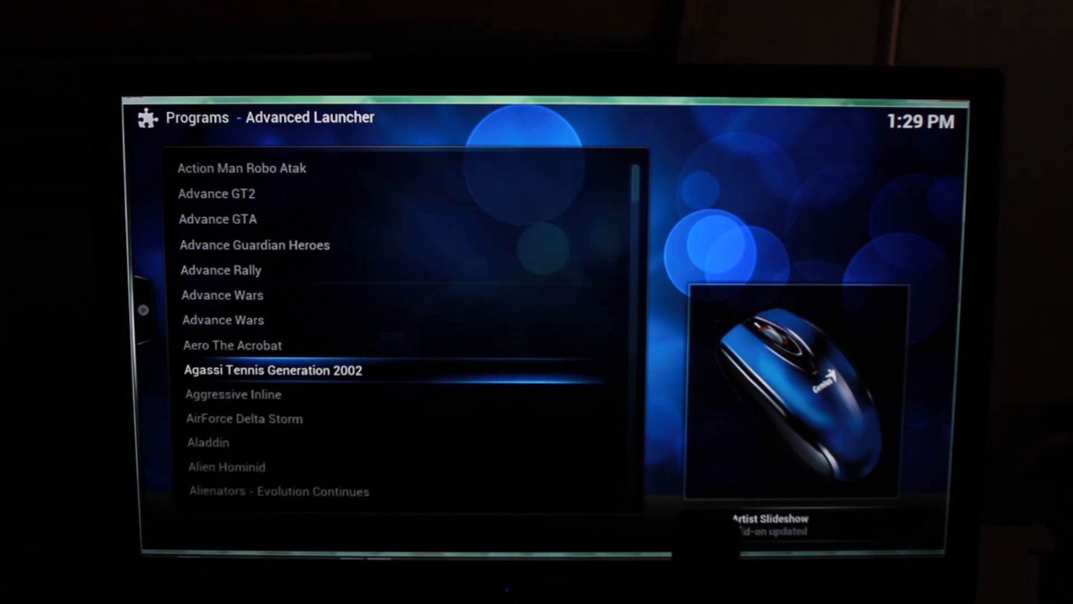
pyautogui.scroll(-3)
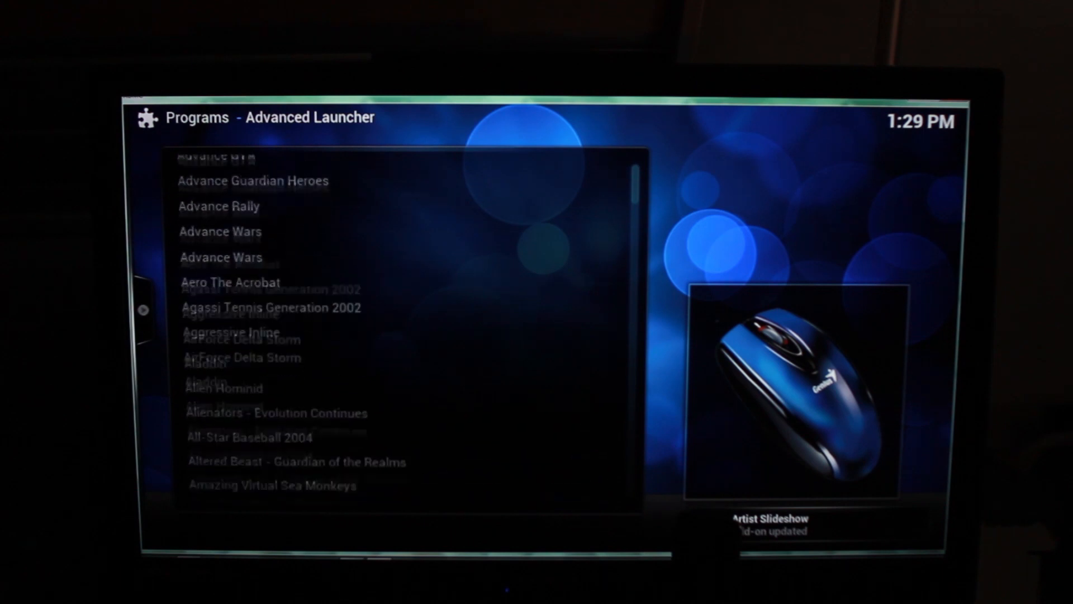
pyautogui.scroll(-3)
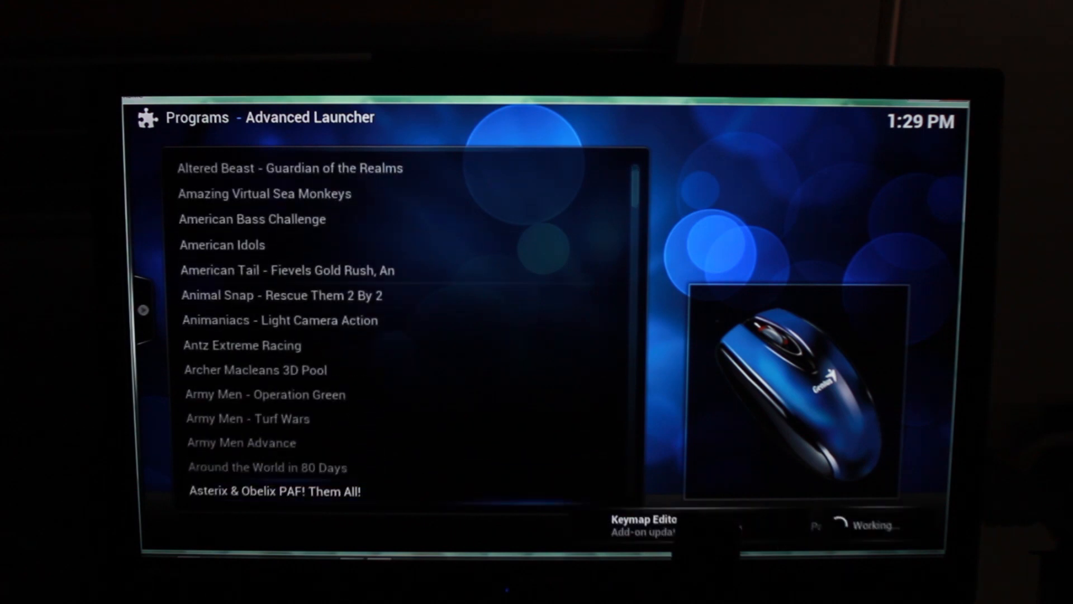
pyautogui.scroll(-3)
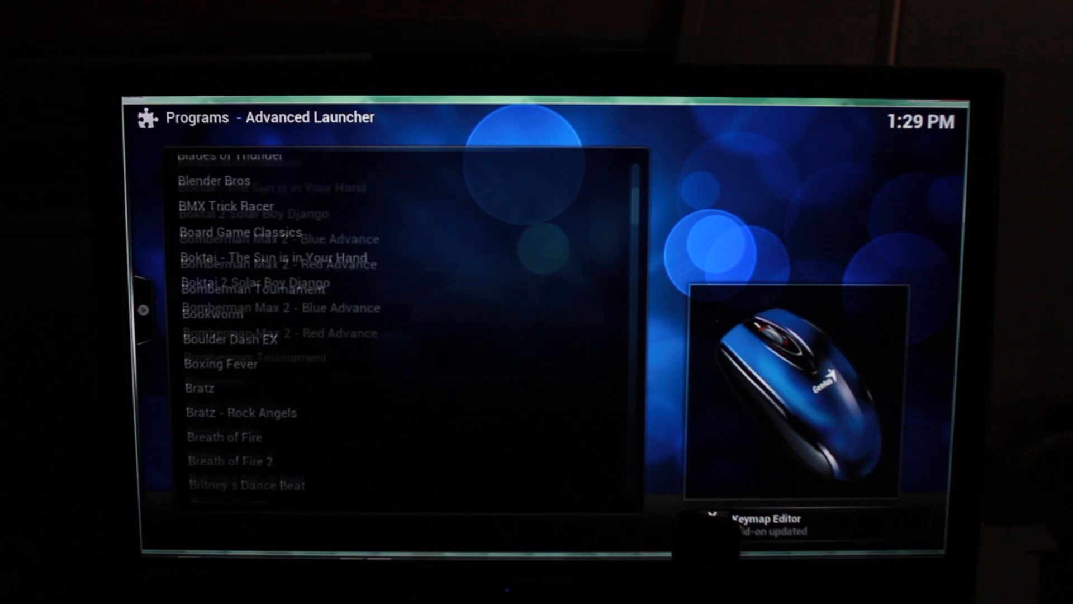
pyautogui.scroll(-3)
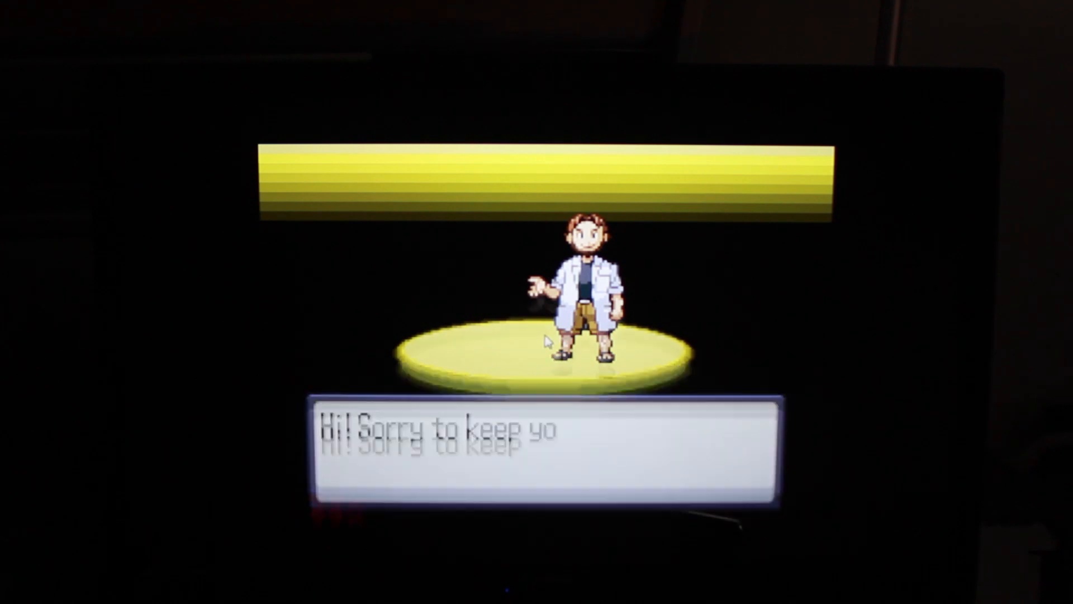
# - Close VisualBoy Advance and exit XBMC via its power button, landing back on the Games row
pyautogui.click(273, 103)
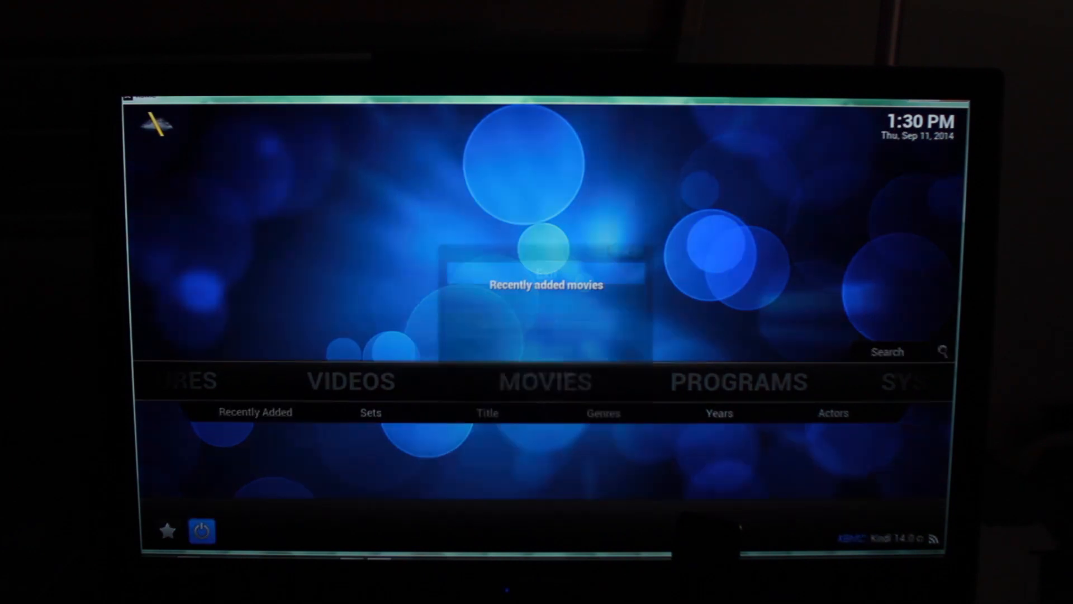
pyautogui.click(202, 532)
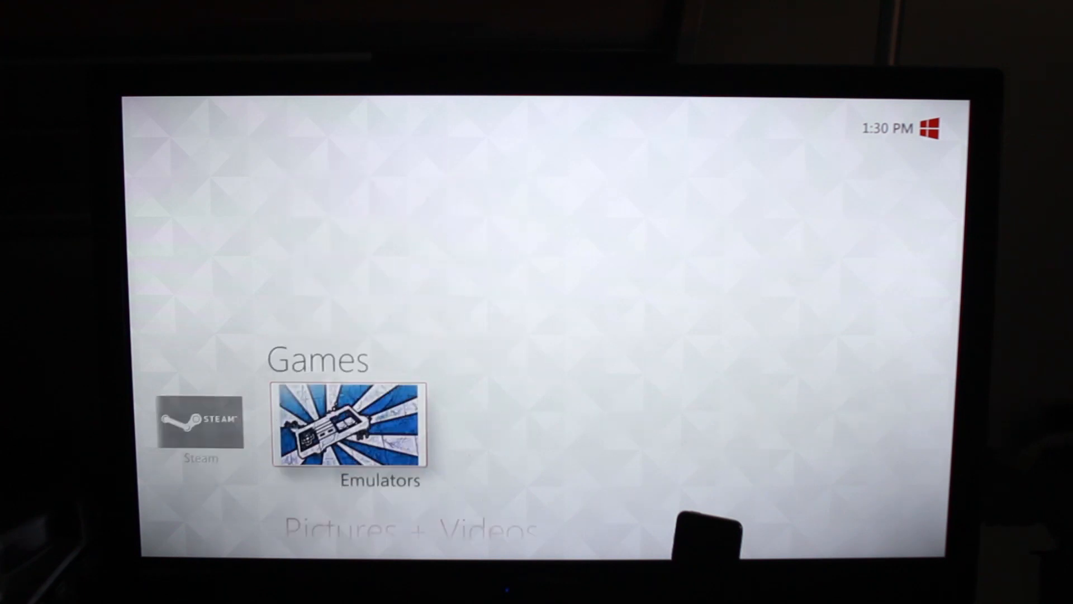
# - Scroll the start menu past Pictures + Videos down to the Music row
pyautogui.press('Left')
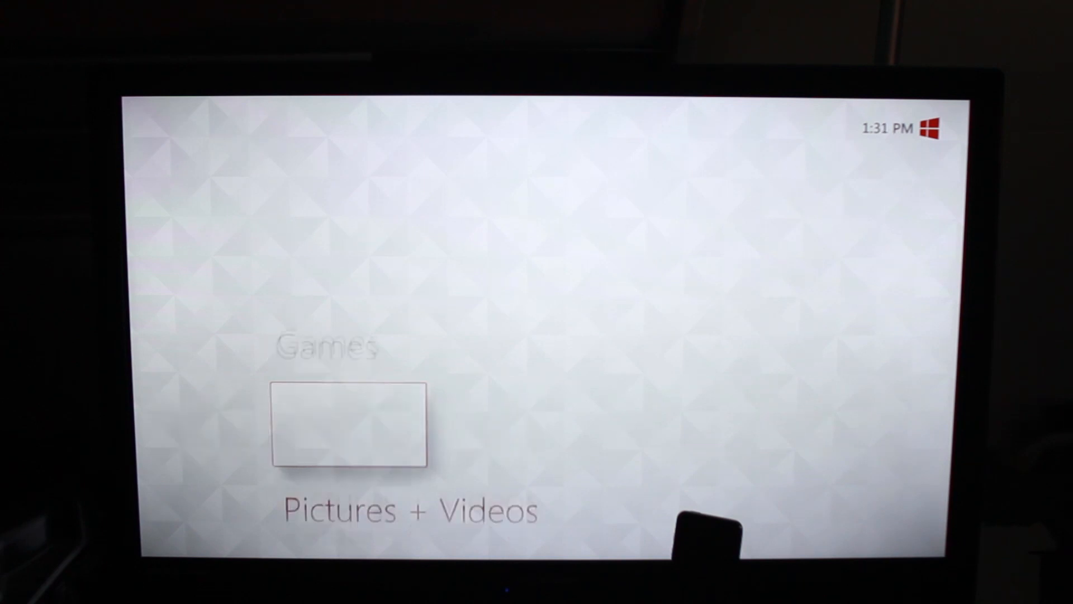
pyautogui.scroll(-3)
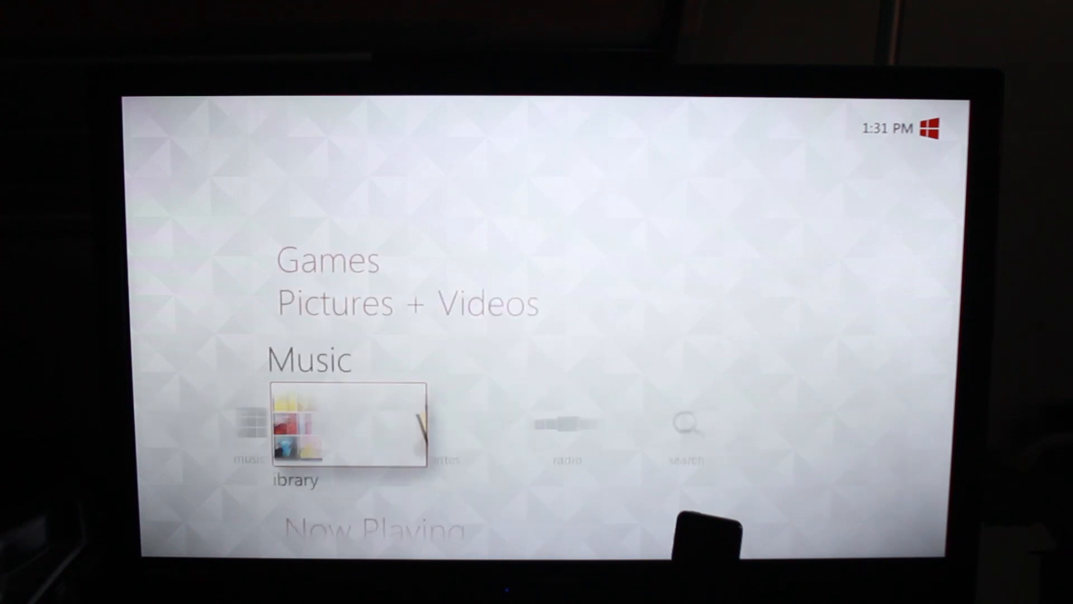